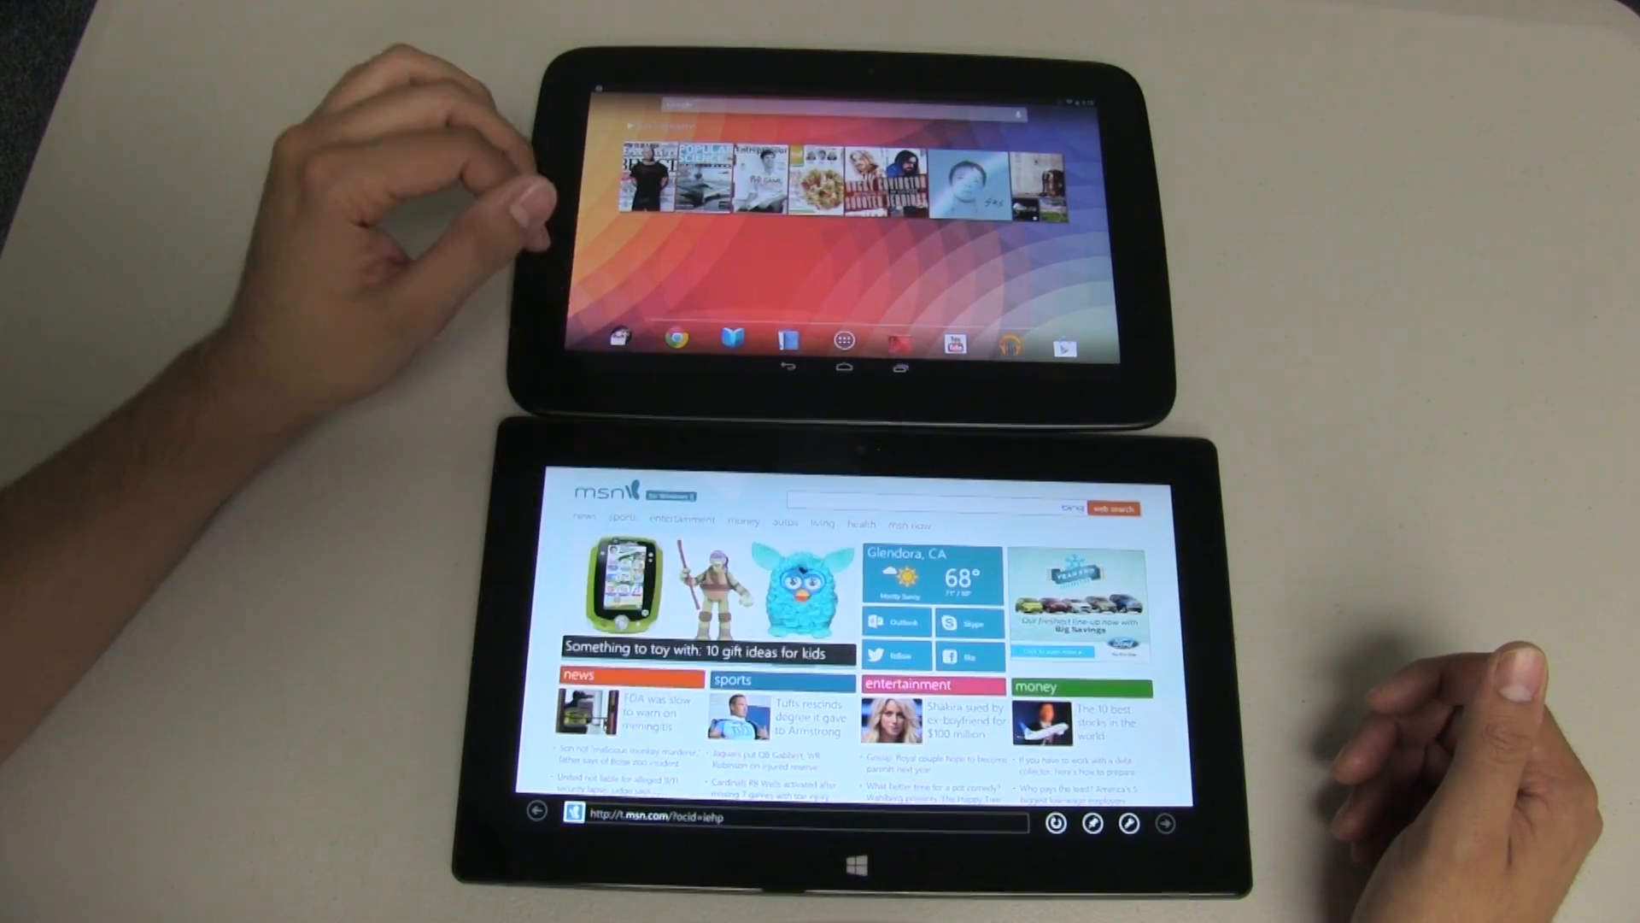
Scroll the Start screen left to the Office, media and Xbox game tile groups
click(828, 869)
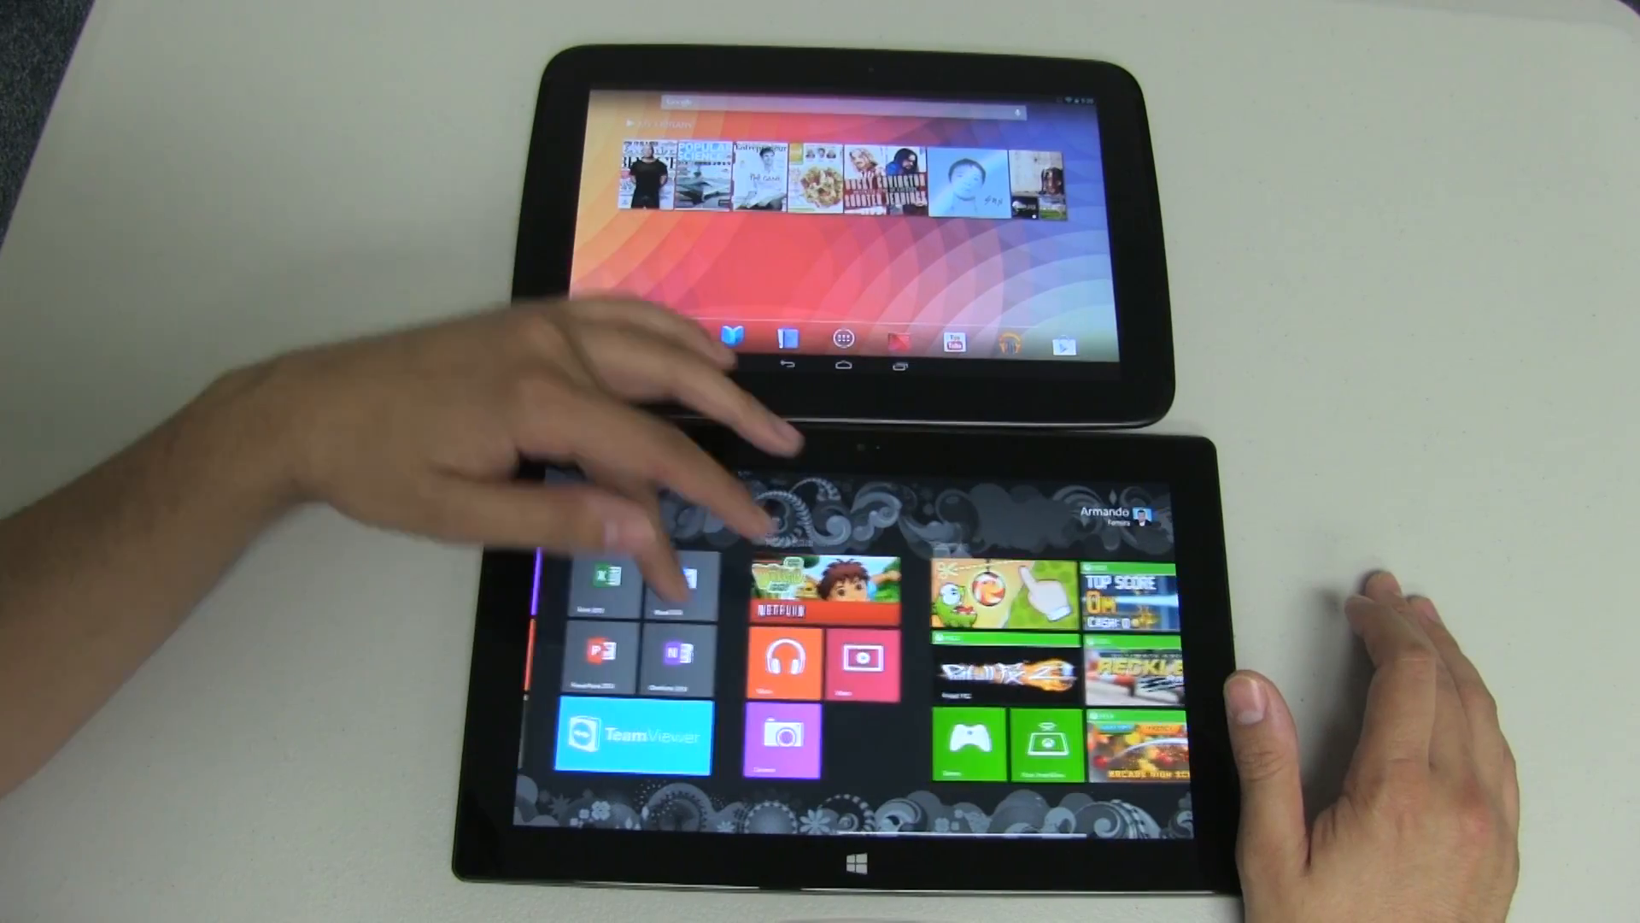
scroll(left, 3)
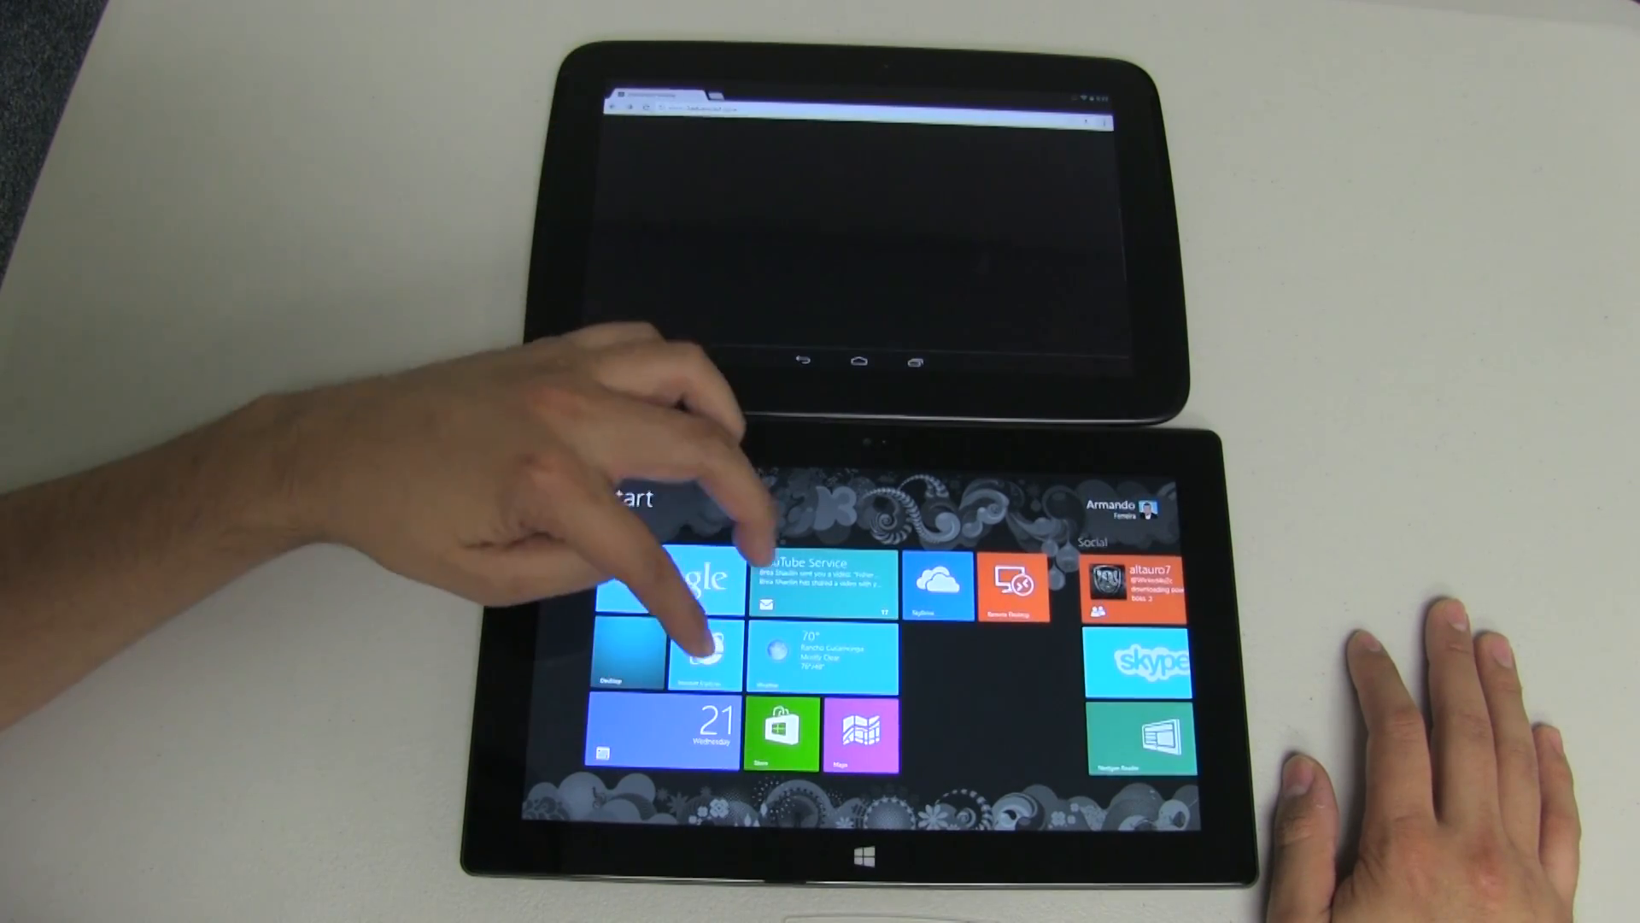
Load the agency website in Chrome and reach its Contact Us section with map and address
click(701, 653)
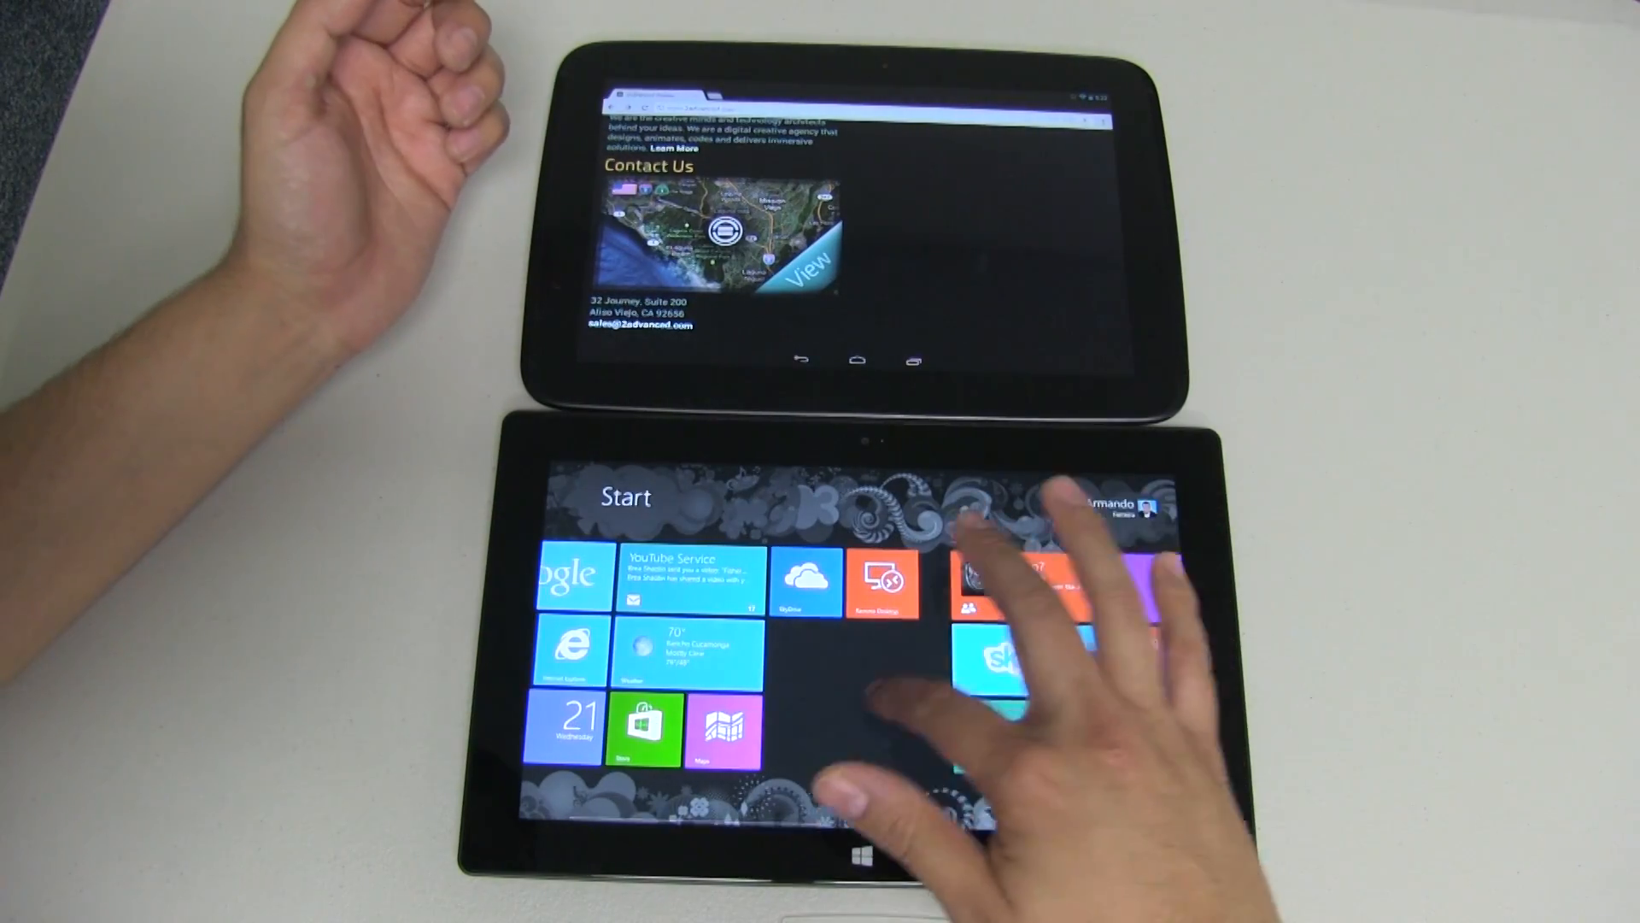
Launch the People contacts app showing the social panel and alphabetical contact list
click(1004, 581)
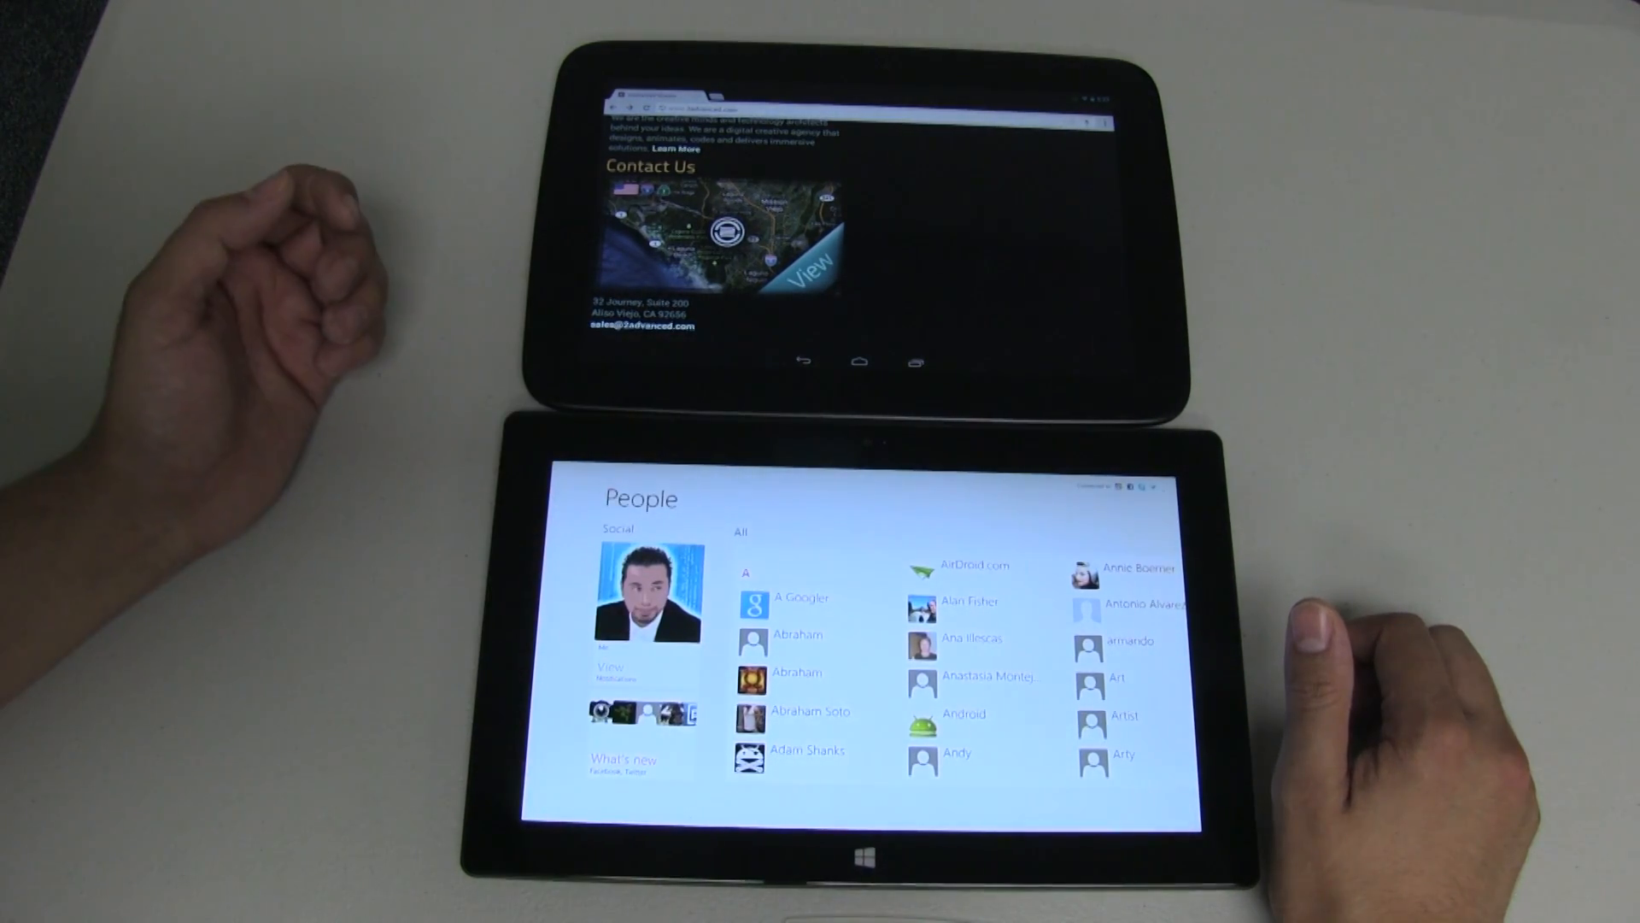
click(624, 759)
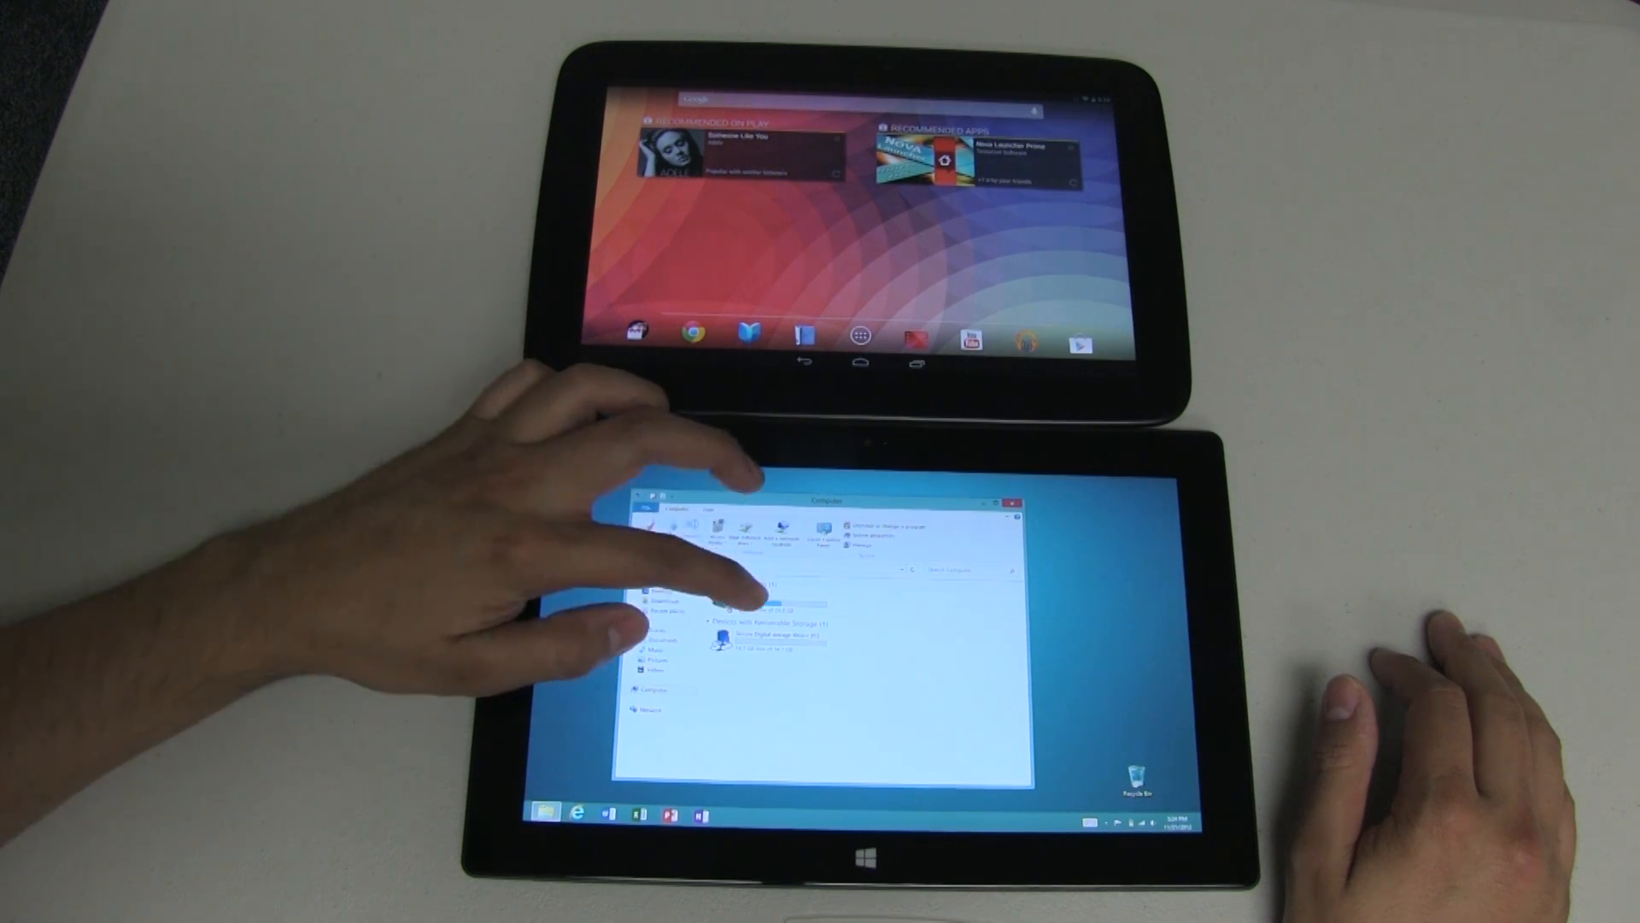
Browse the drives in File Explorer, then close it to leave the empty desktop
double_click(738, 635)
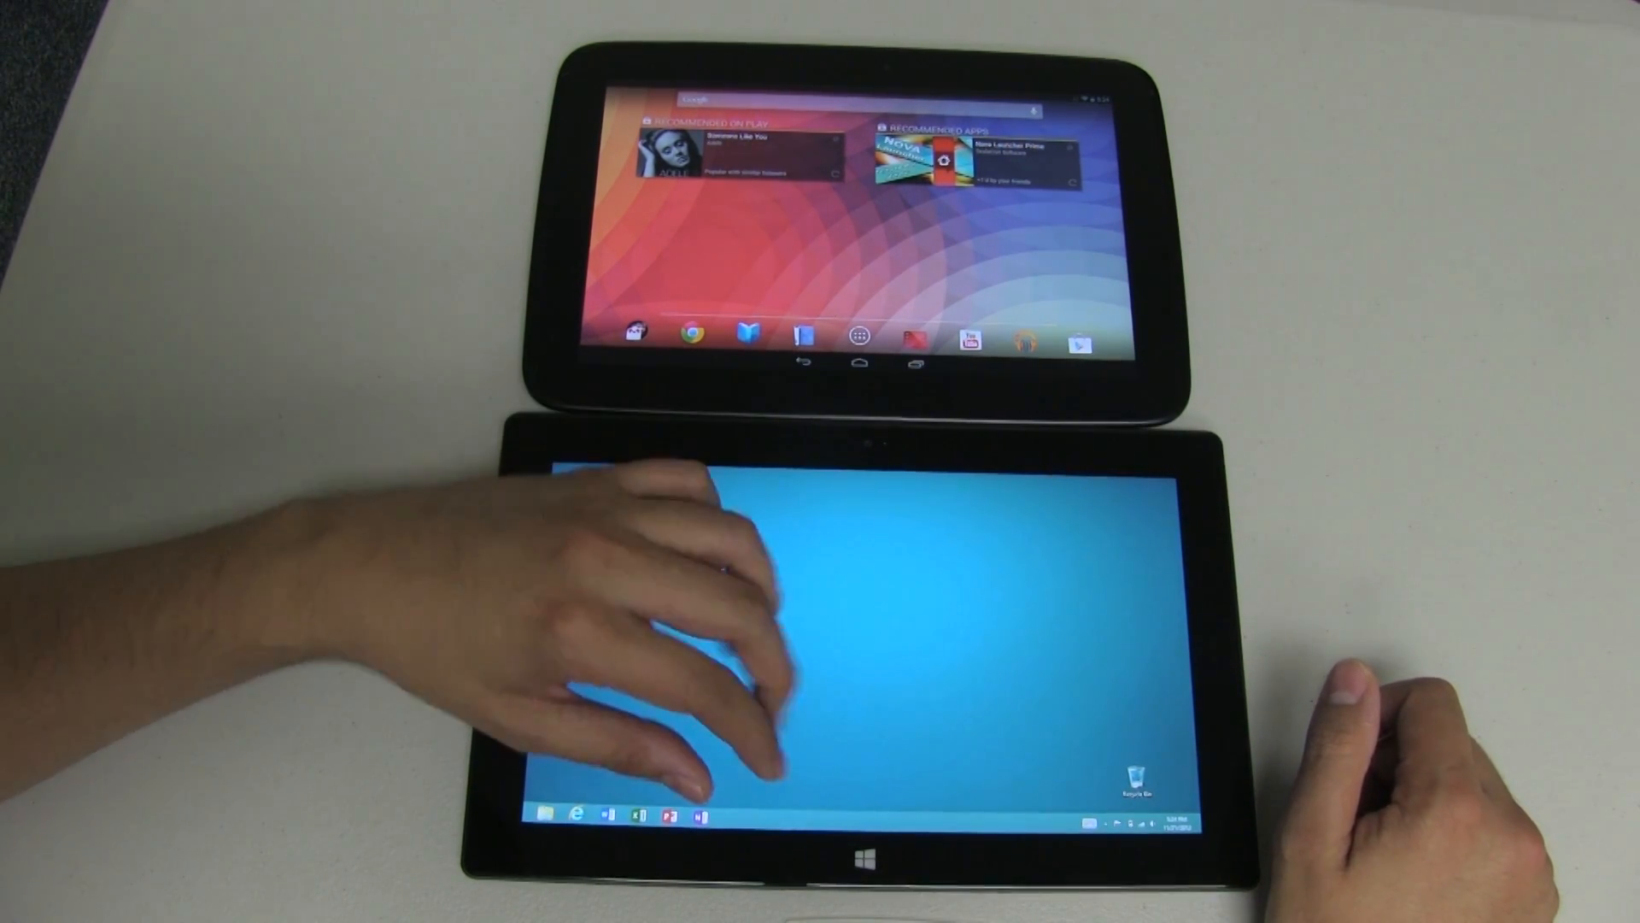
click(860, 858)
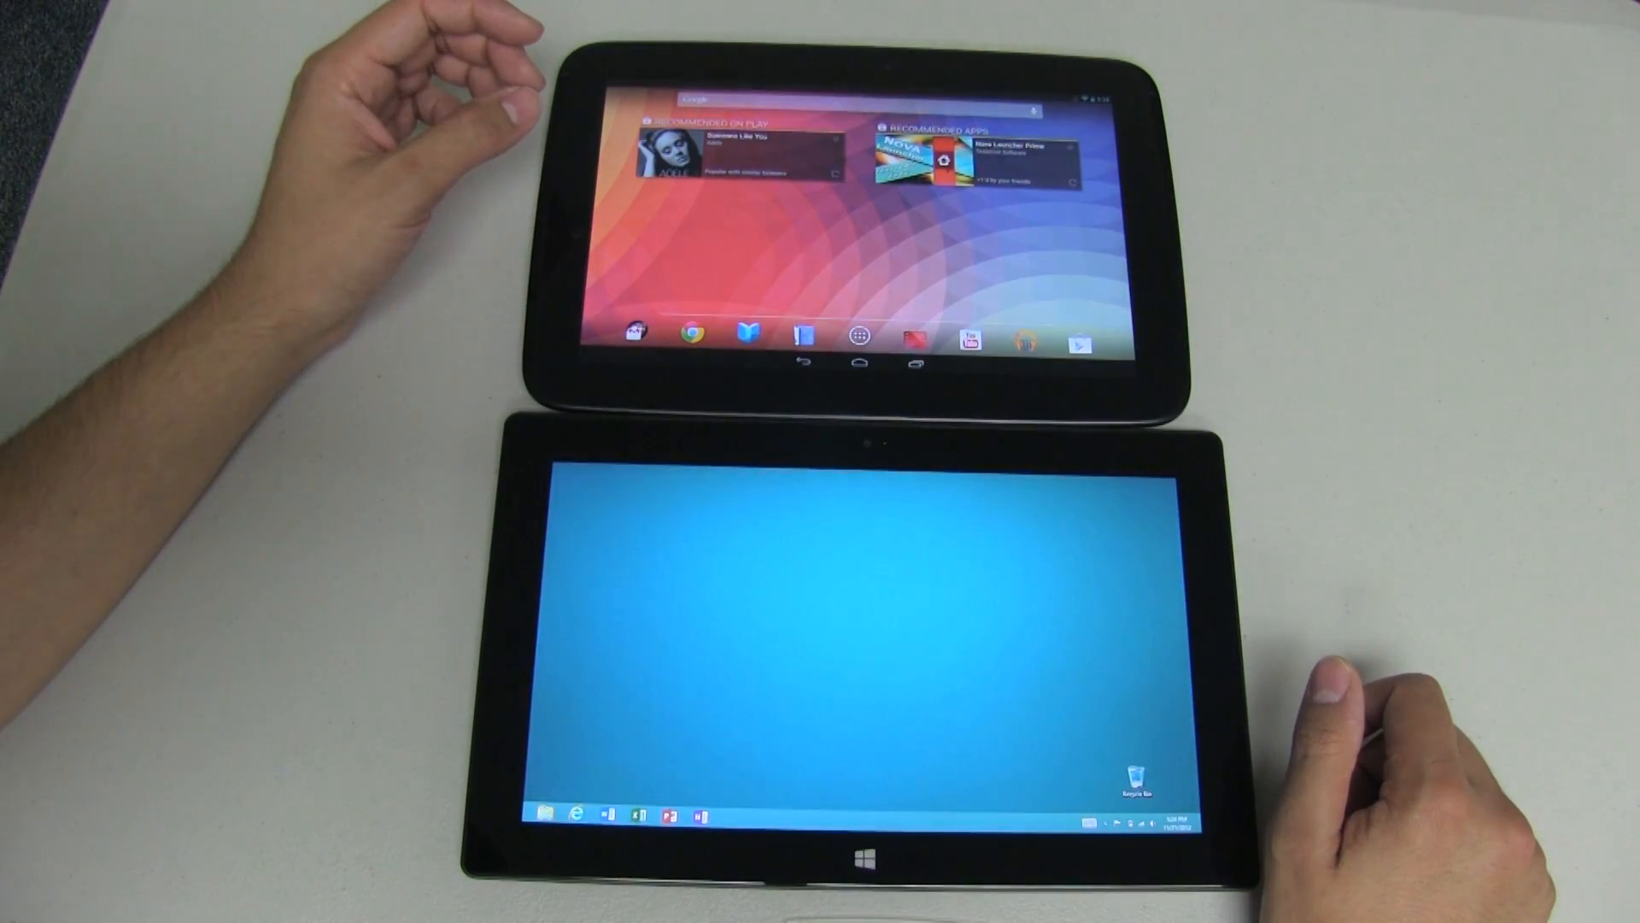
Launch Excel from the taskbar and choose Blank workbook from its start screen
click(639, 813)
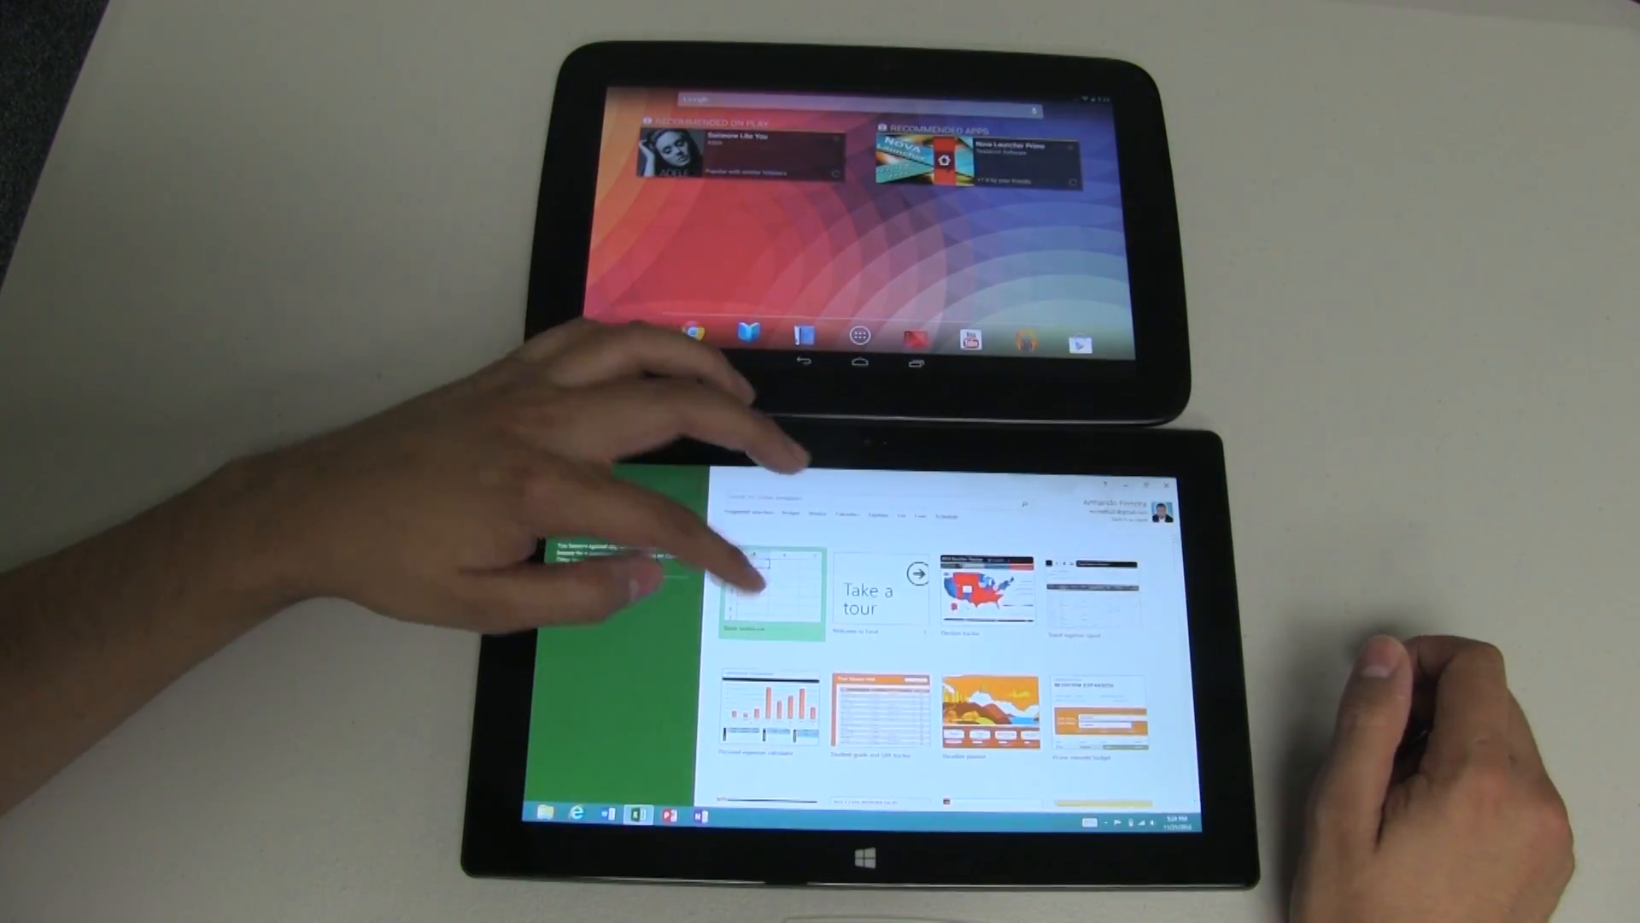
click(764, 591)
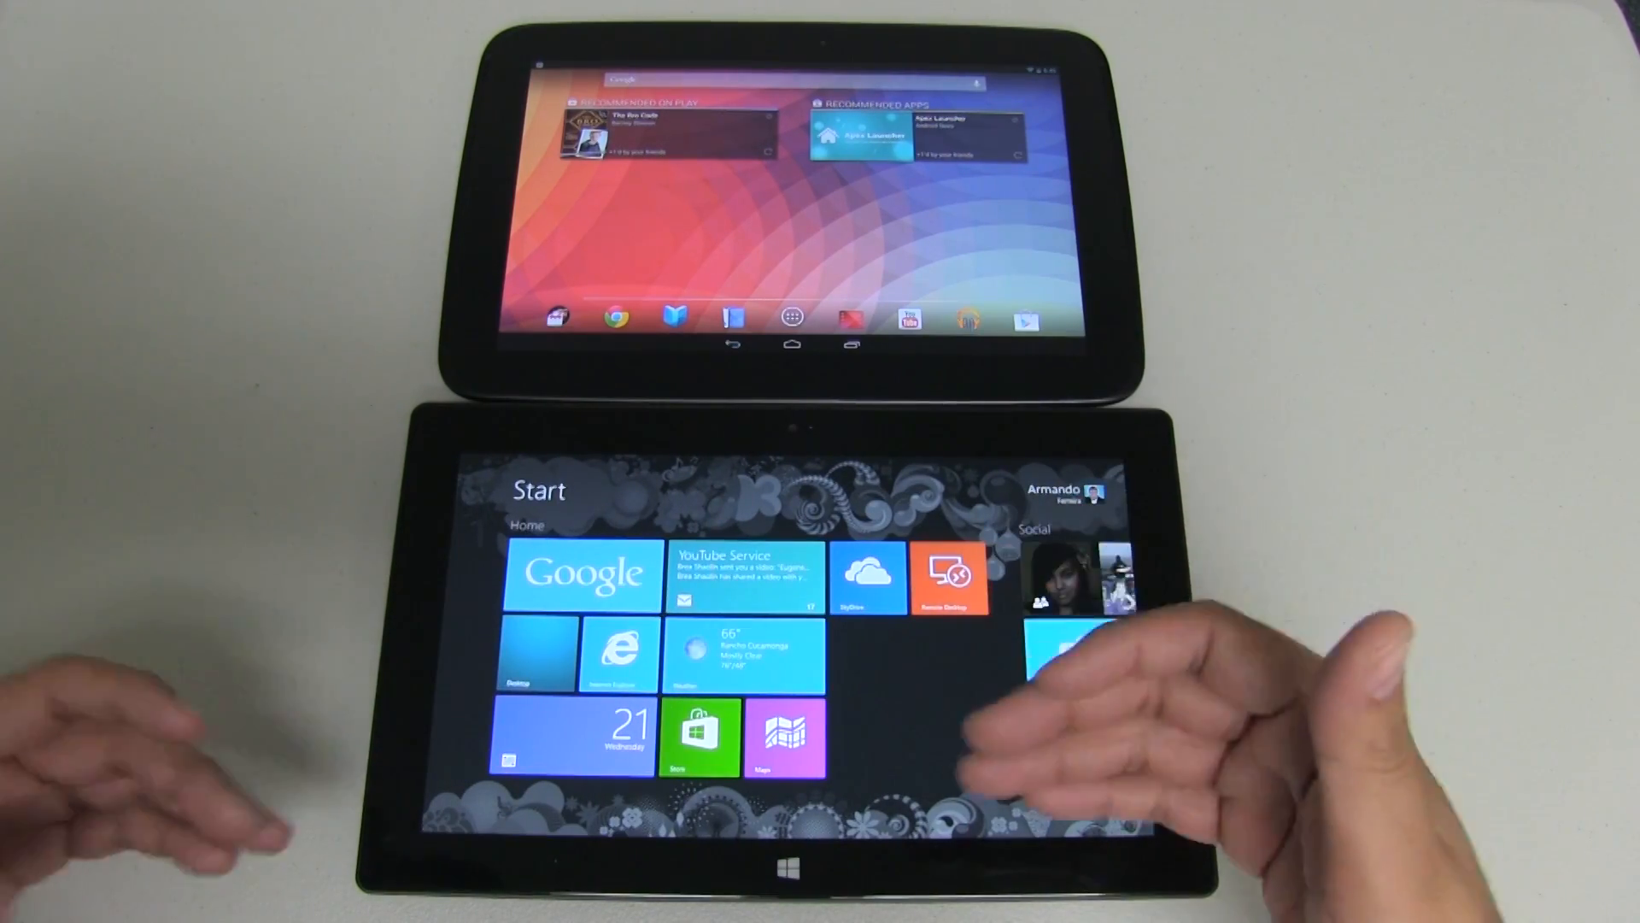
Scroll the Start screen and launch an app with the Surface held in portrait
scroll(left, 3)
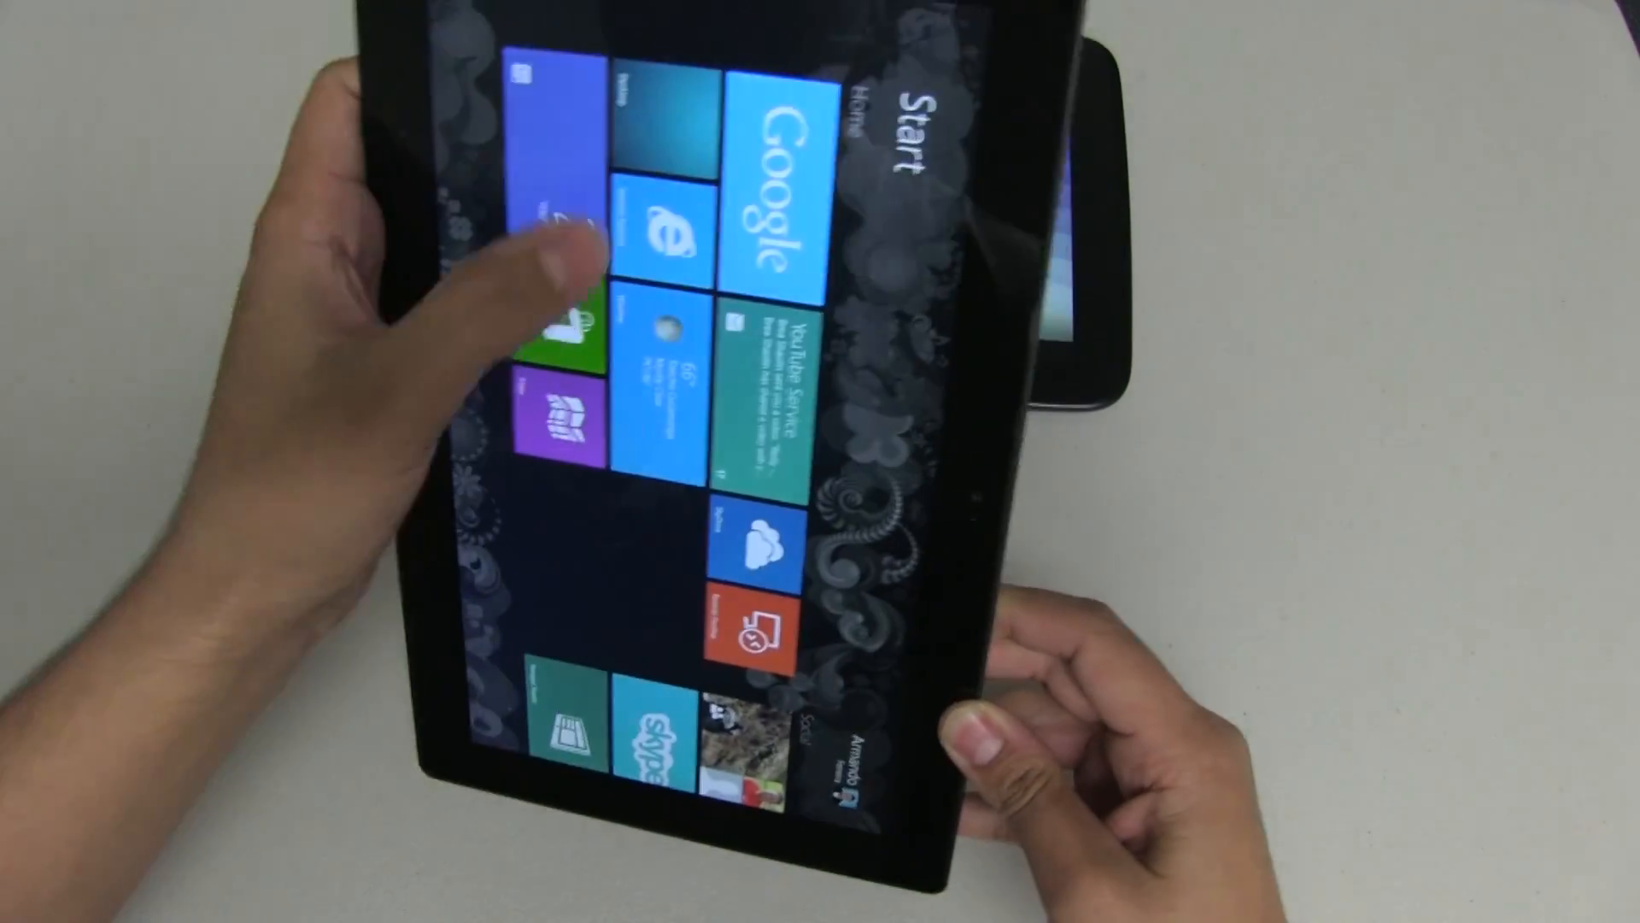
click(669, 225)
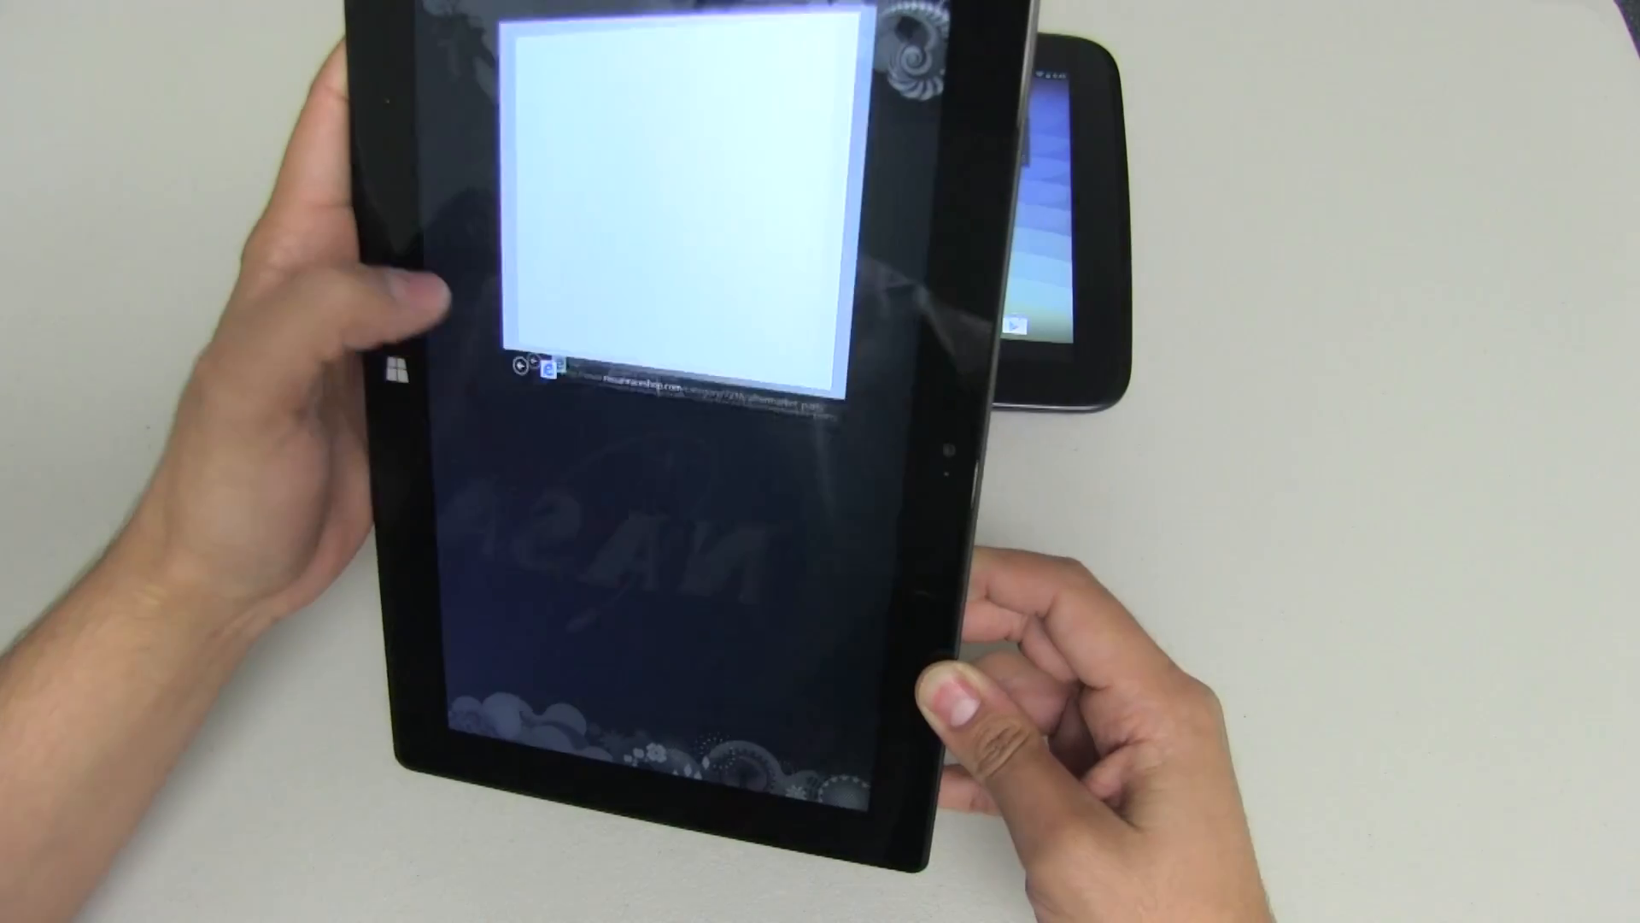